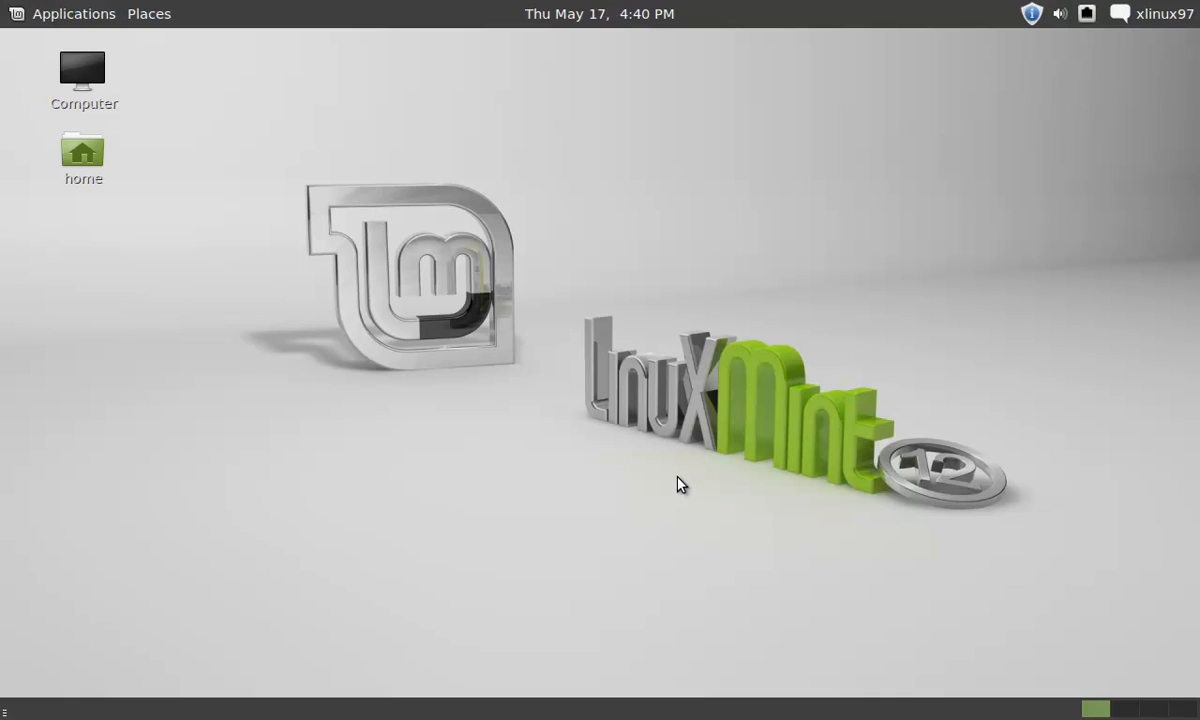
Step: Launch Software Manager from the Applications menu's Other category
click(64, 12)
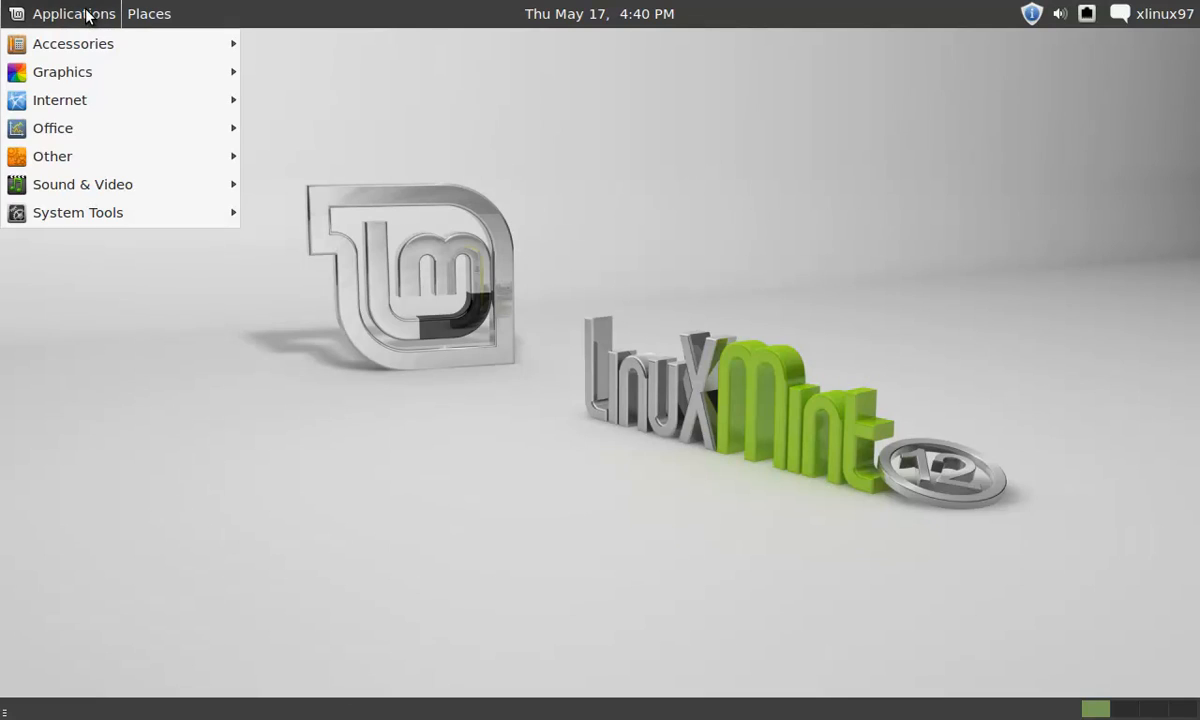
click(52, 156)
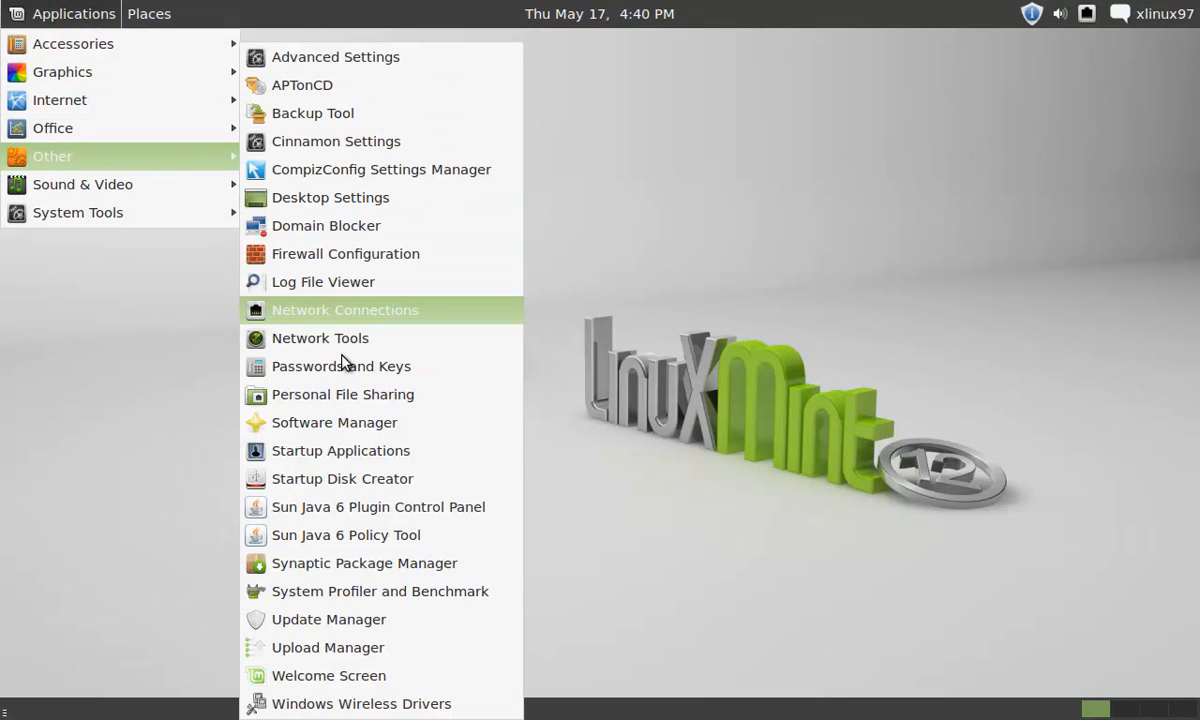
click(420, 436)
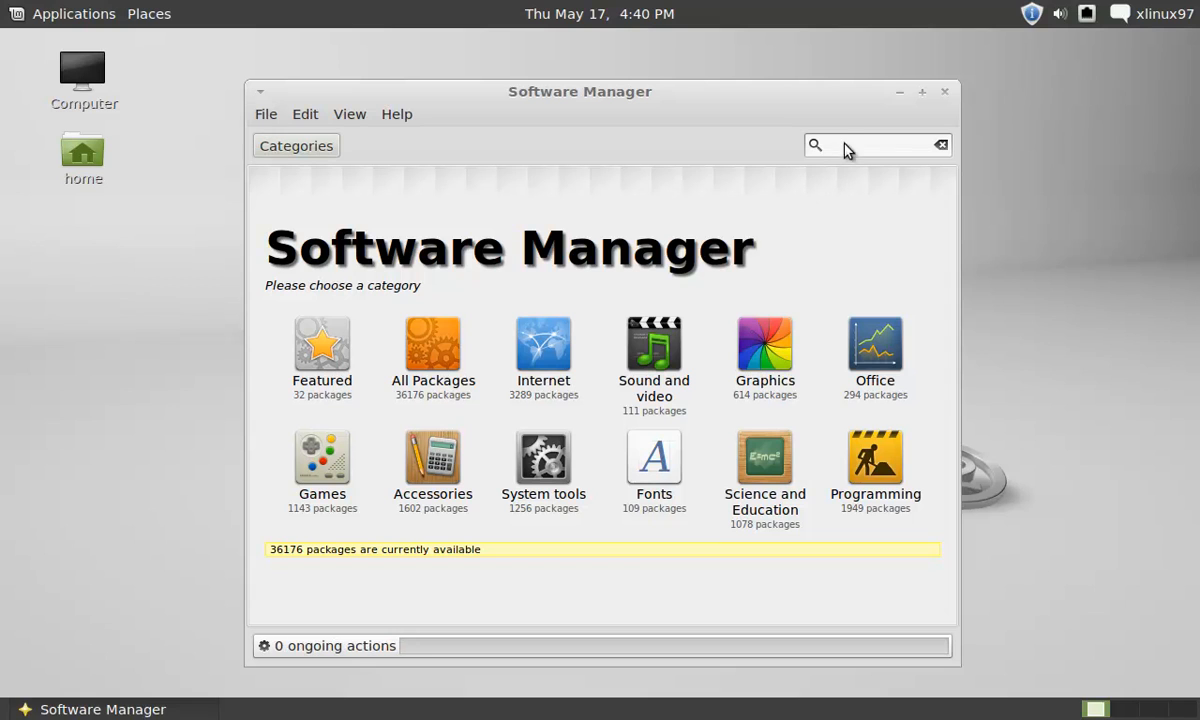
Step: Search Software Manager for 'cinnamon' to list the Cinnamon desktop package
click(876, 144)
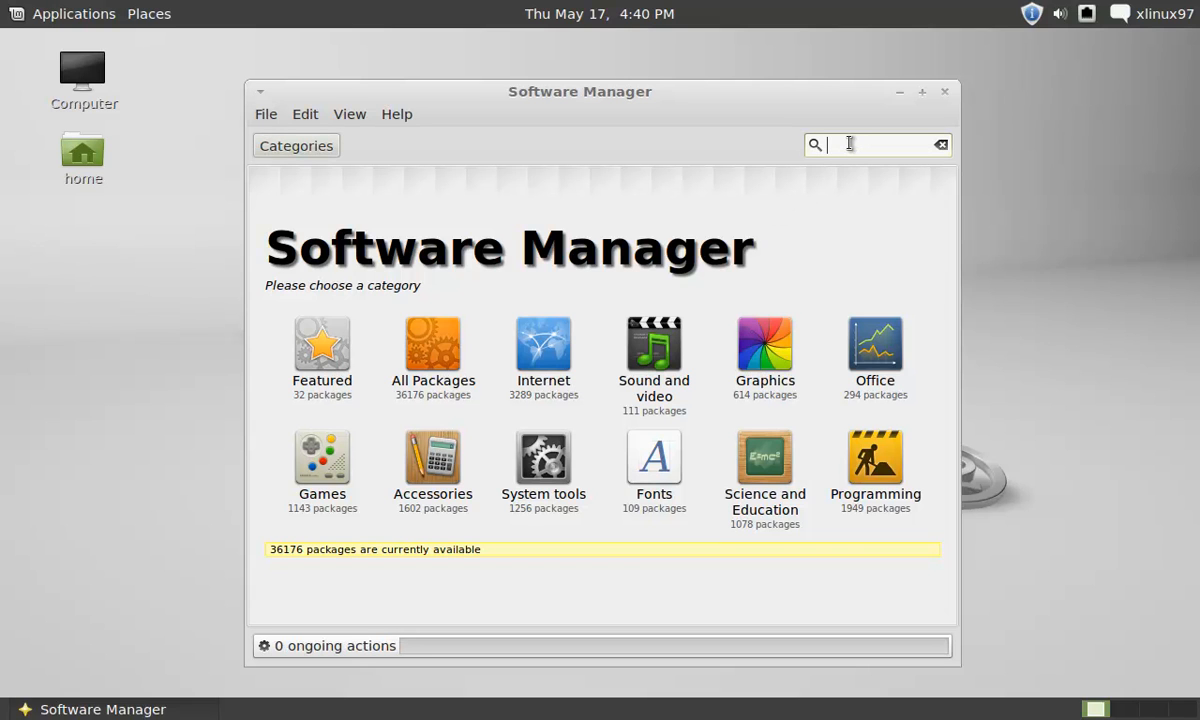
text(ci)
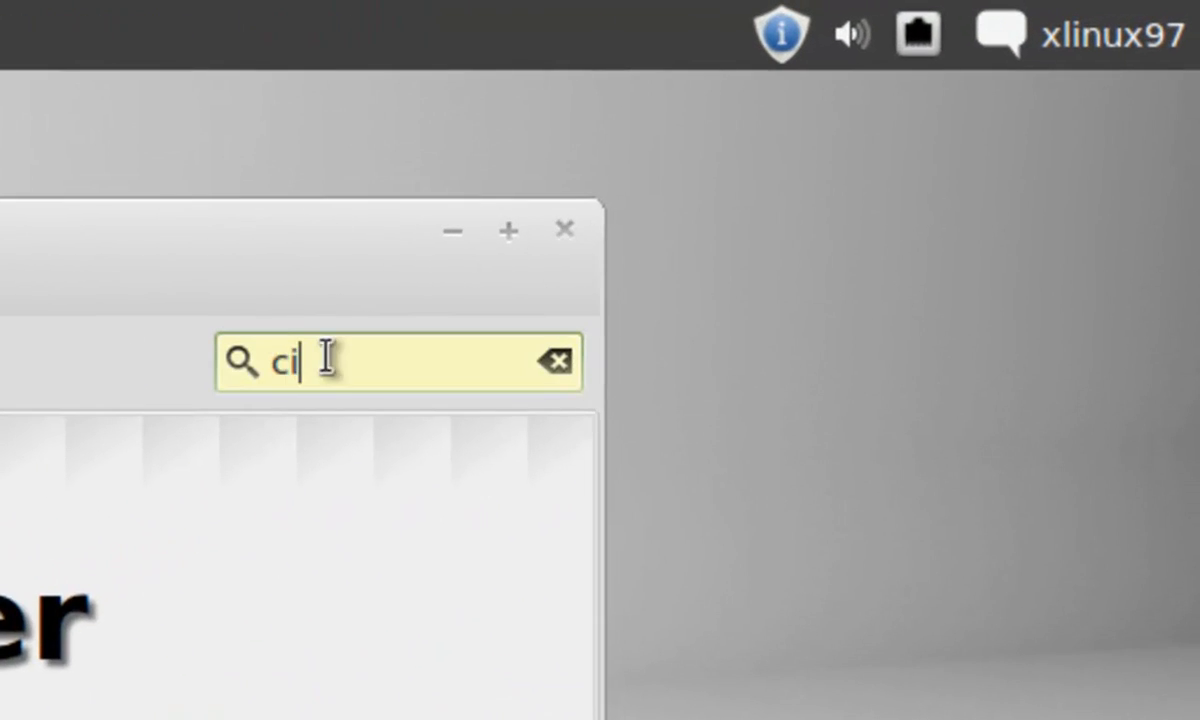
text(nnamon)
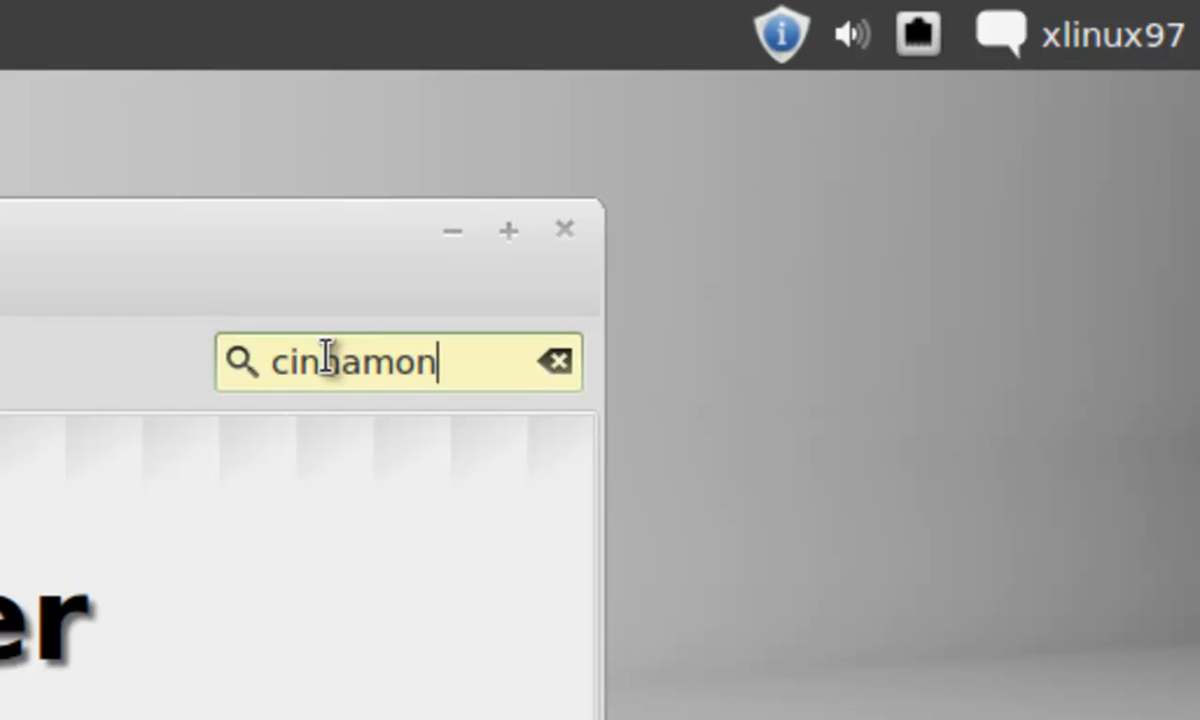
key(Return)
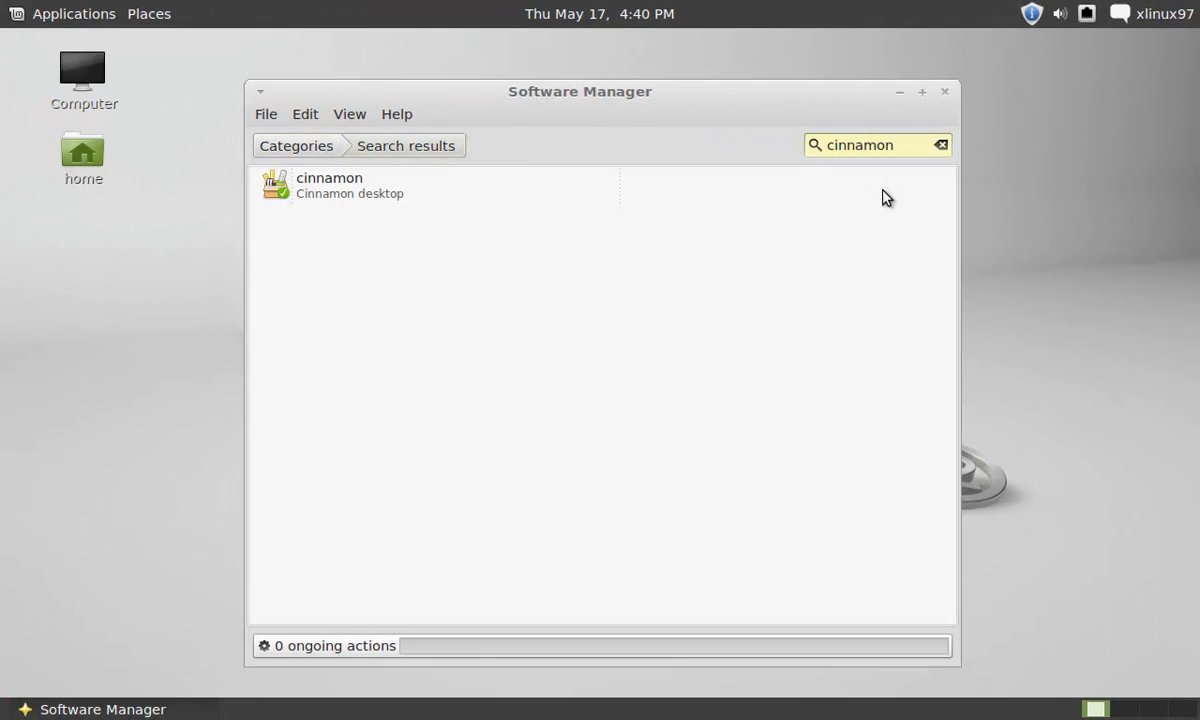
mouse_move(410, 198)
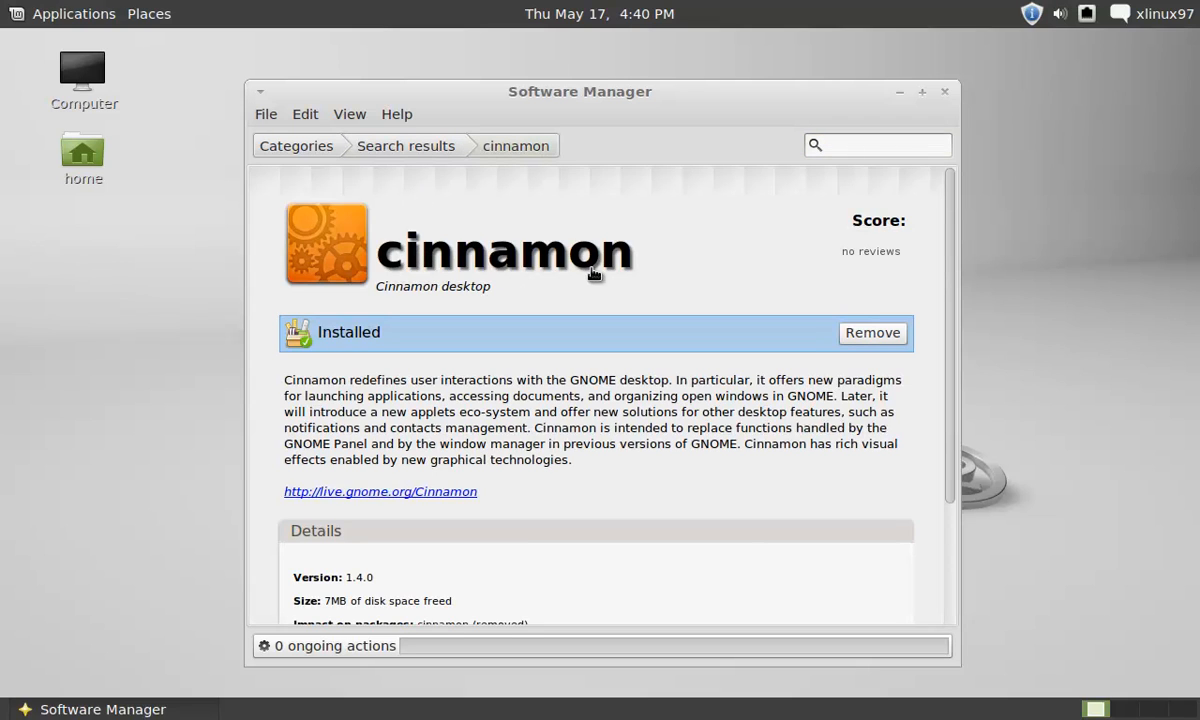
mouse_move(662, 288)
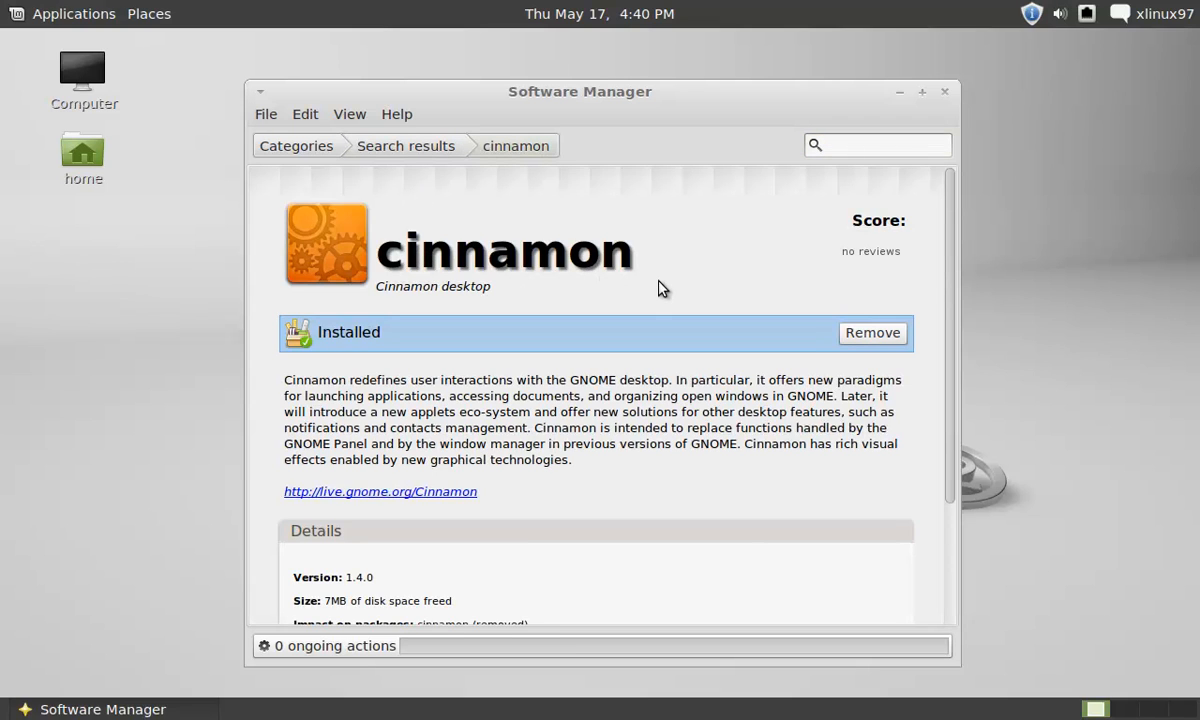
mouse_move(672, 284)
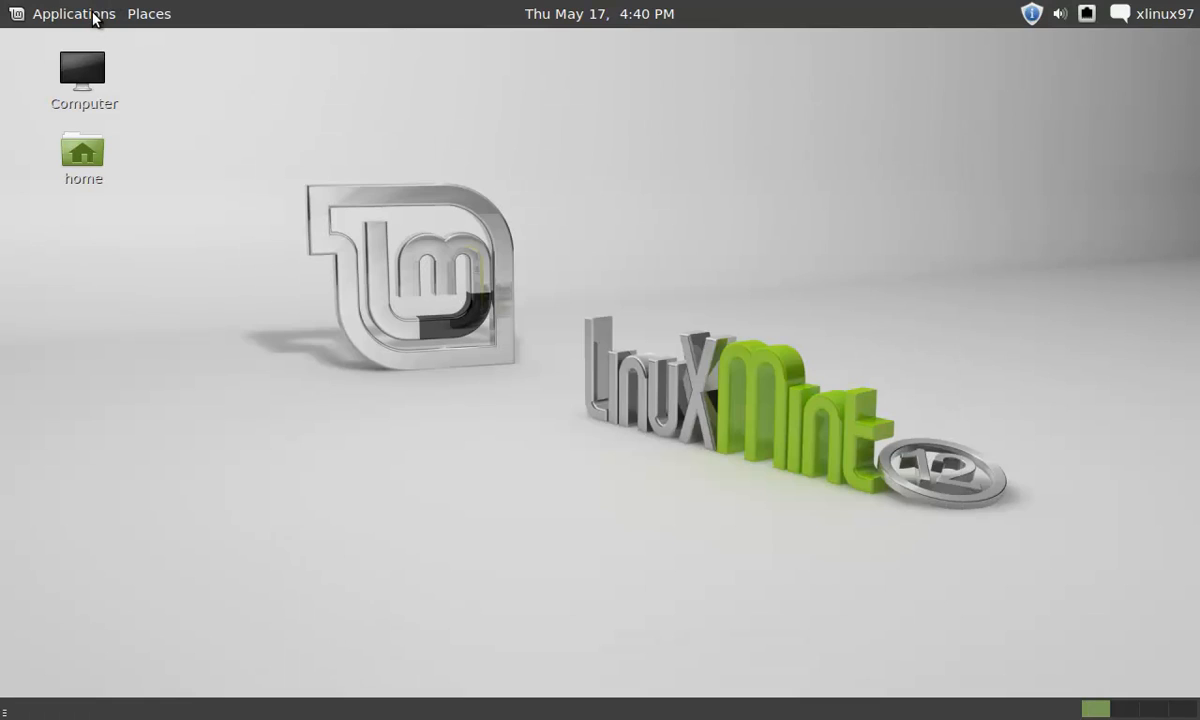
Step: Launch Cinnamon Settings from the Applications menu
click(72, 12)
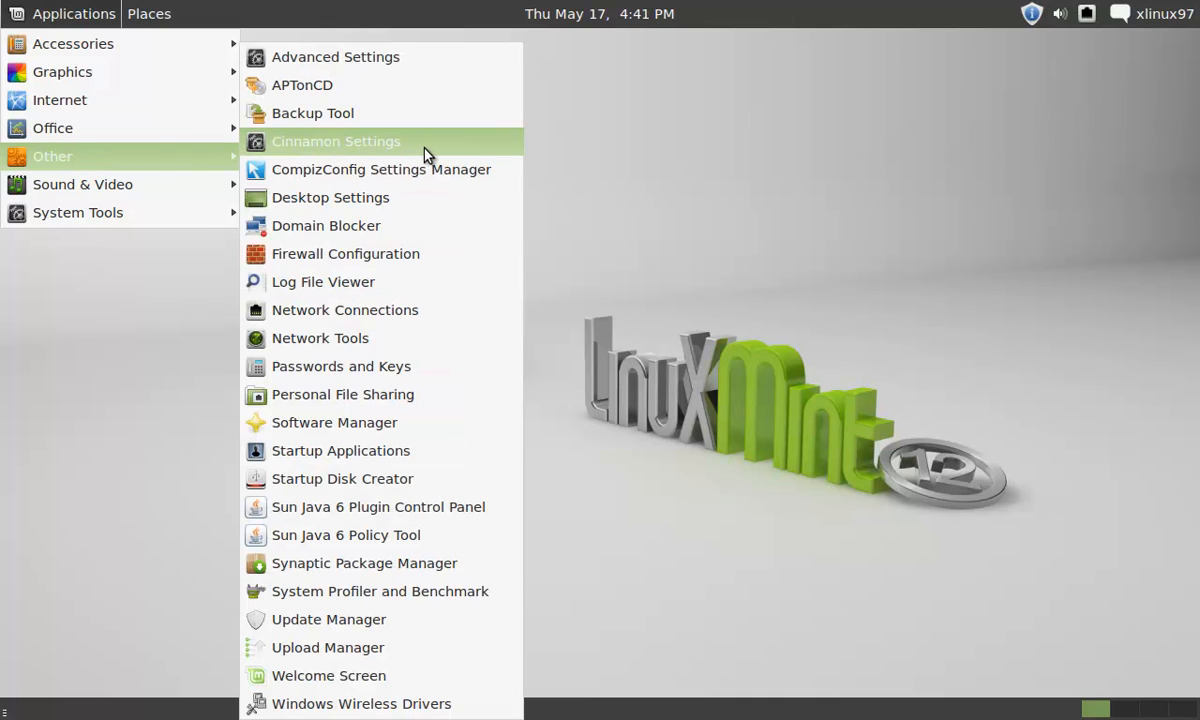
click(336, 140)
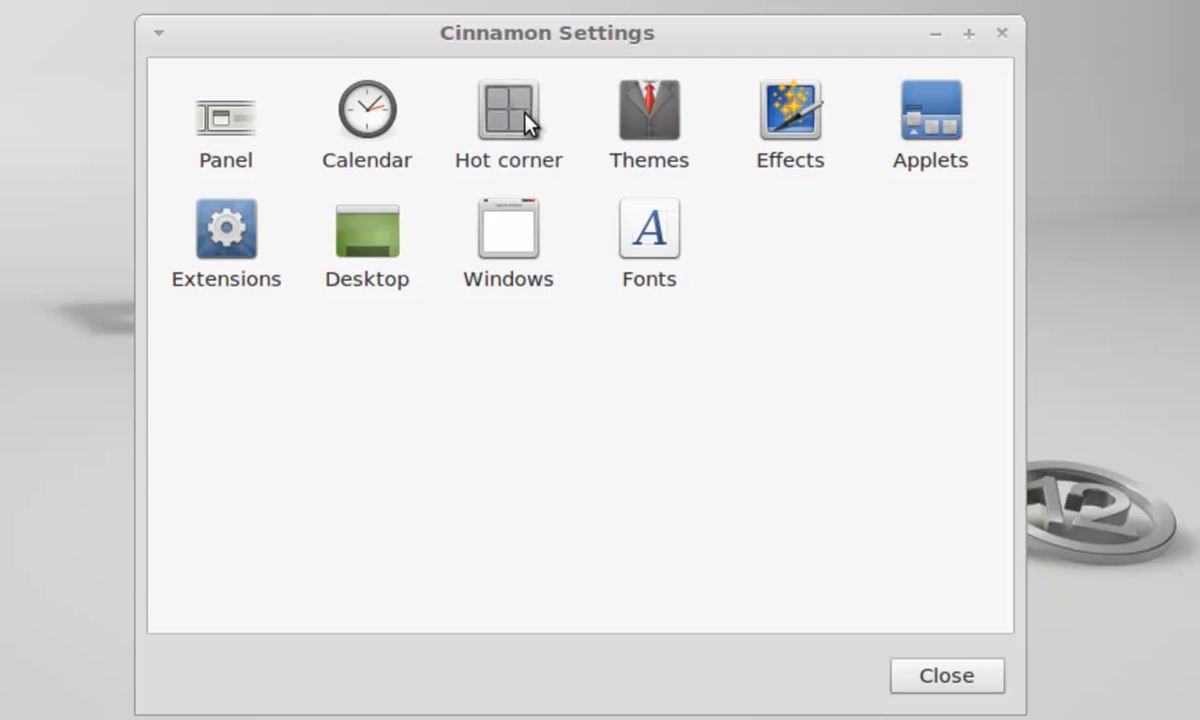
mouse_move(378, 292)
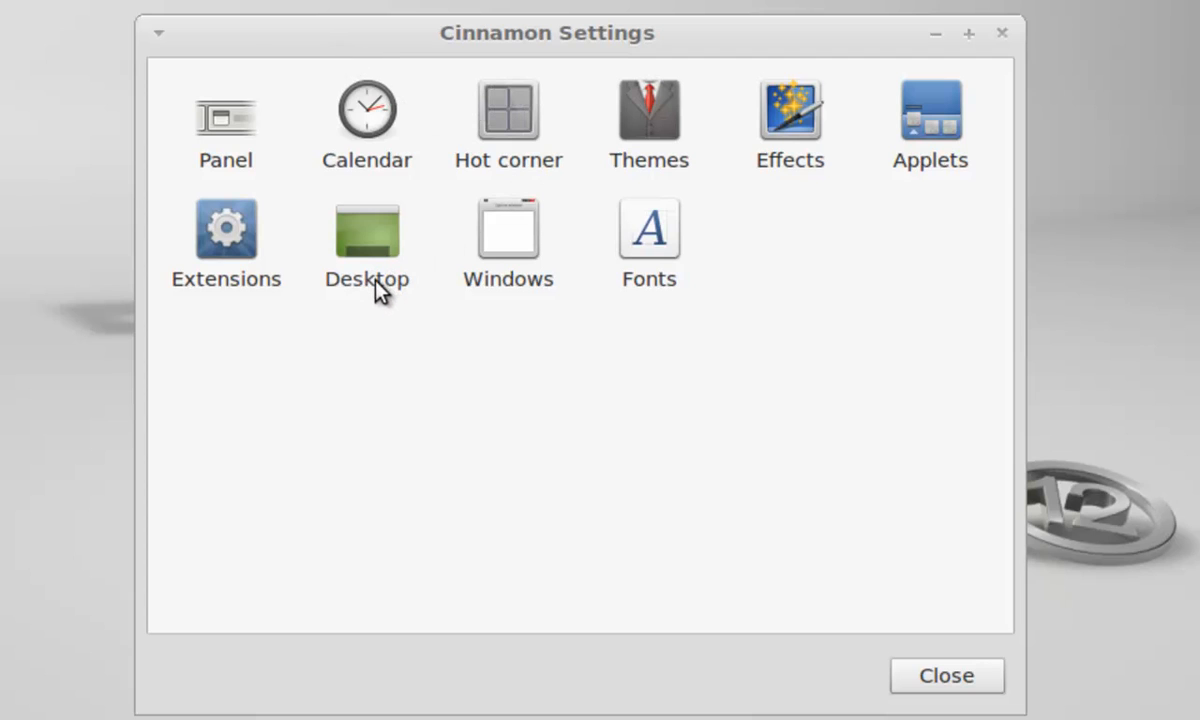
Step: Show the Desktop page of Cinnamon Settings
click(366, 228)
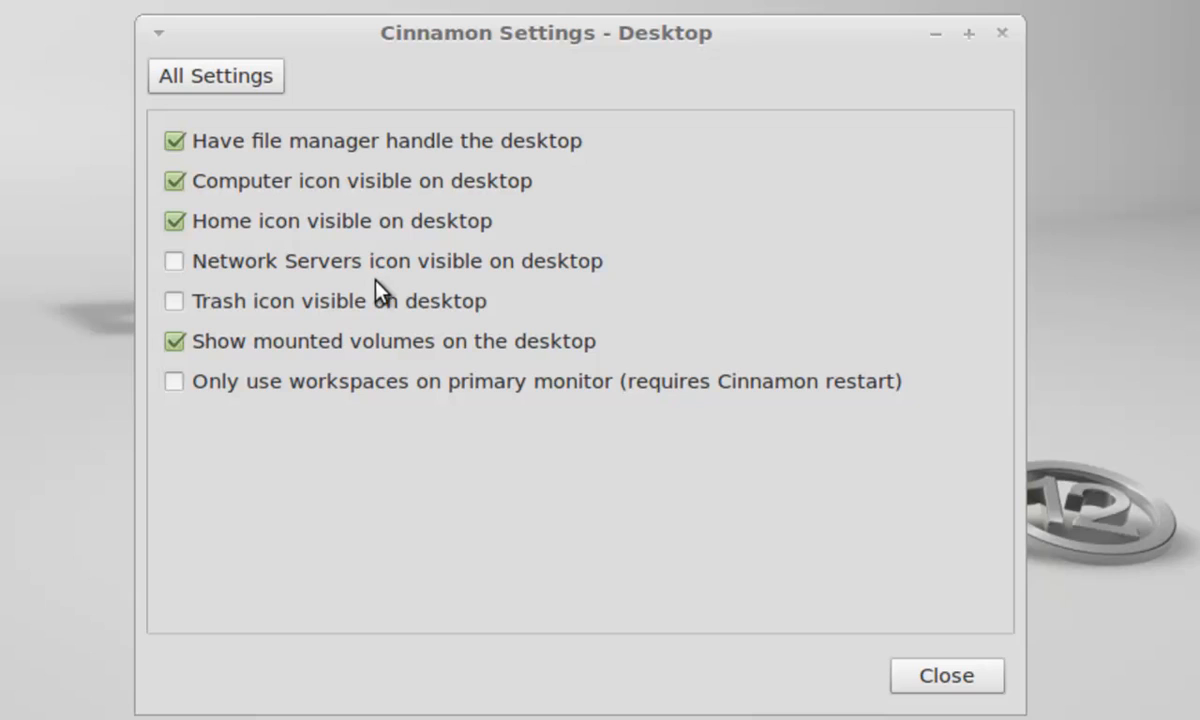
mouse_move(204, 196)
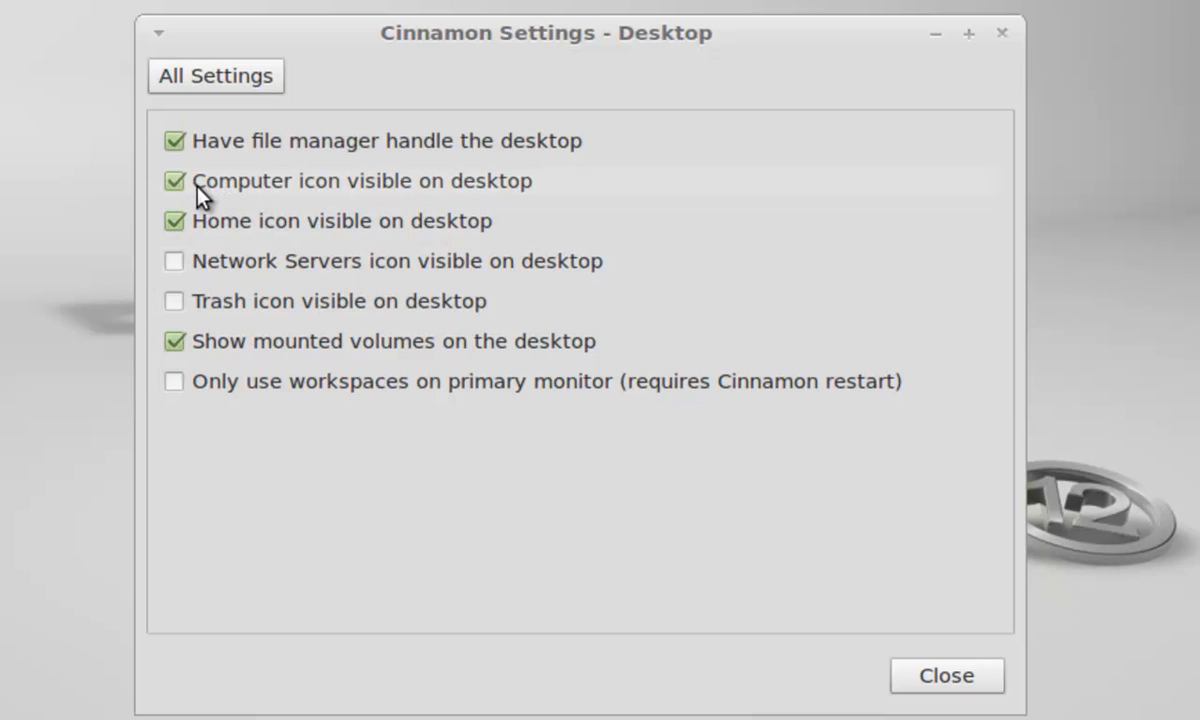
mouse_move(482, 198)
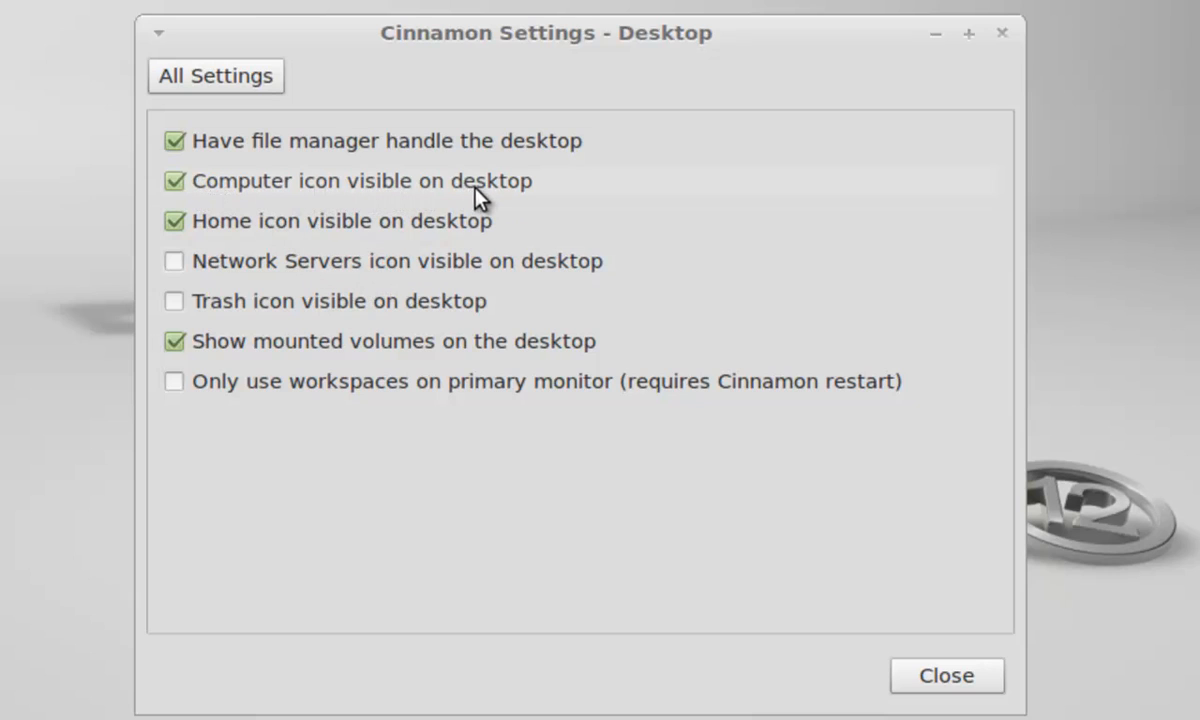
mouse_move(478, 238)
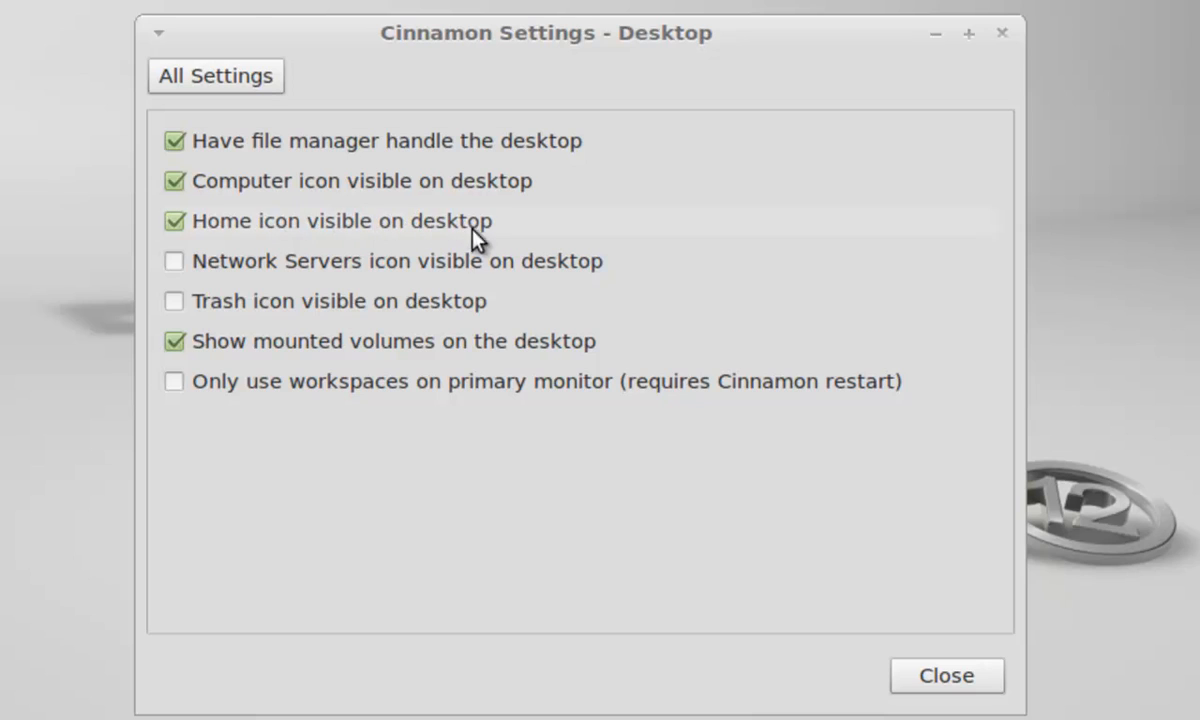
mouse_move(462, 356)
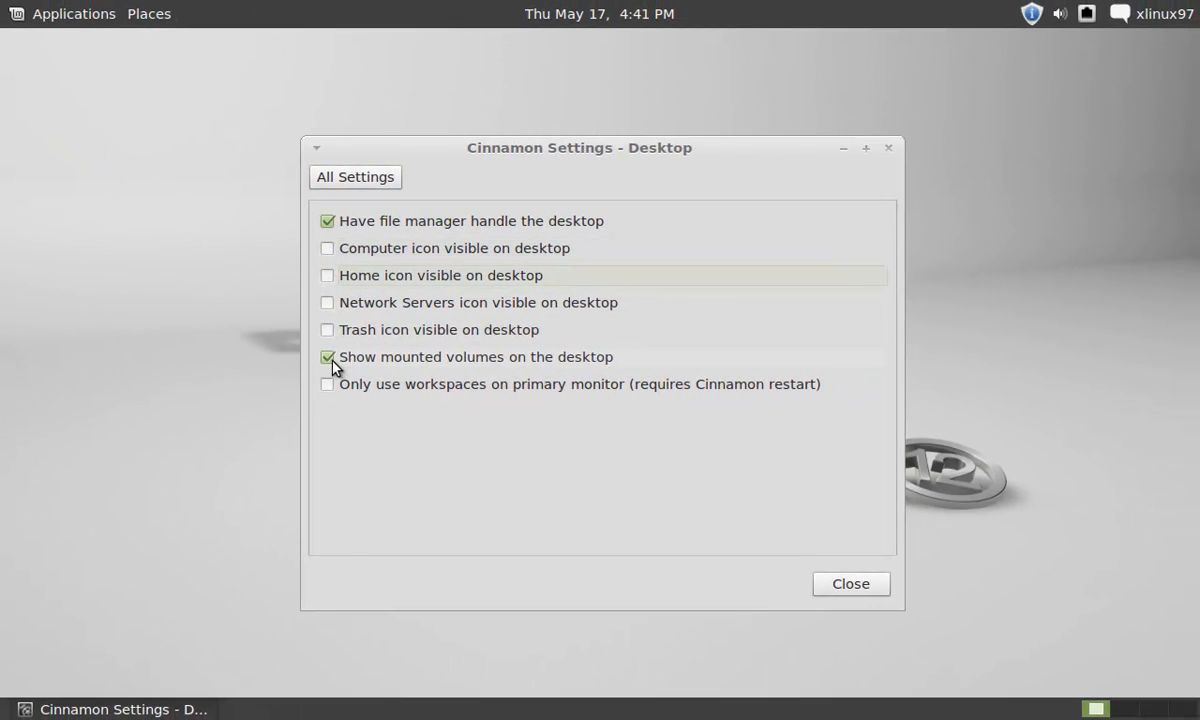
Step: Turn off 'Show mounted volumes on the desktop'
click(326, 356)
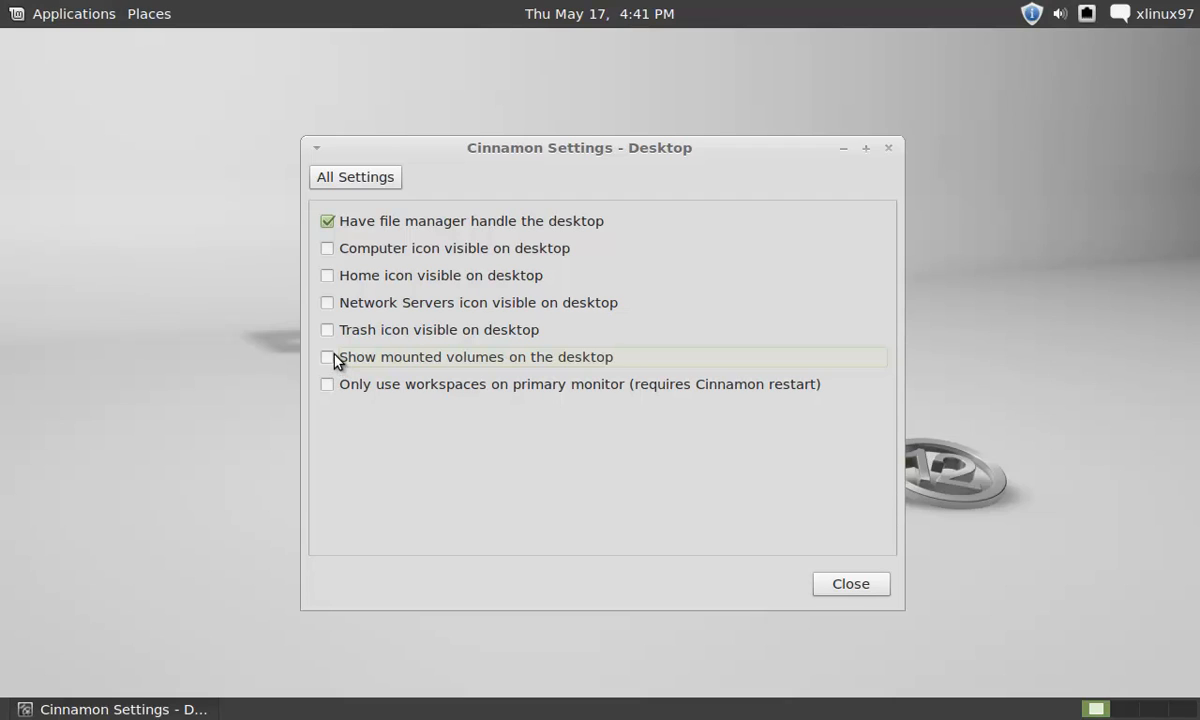
mouse_move(330, 296)
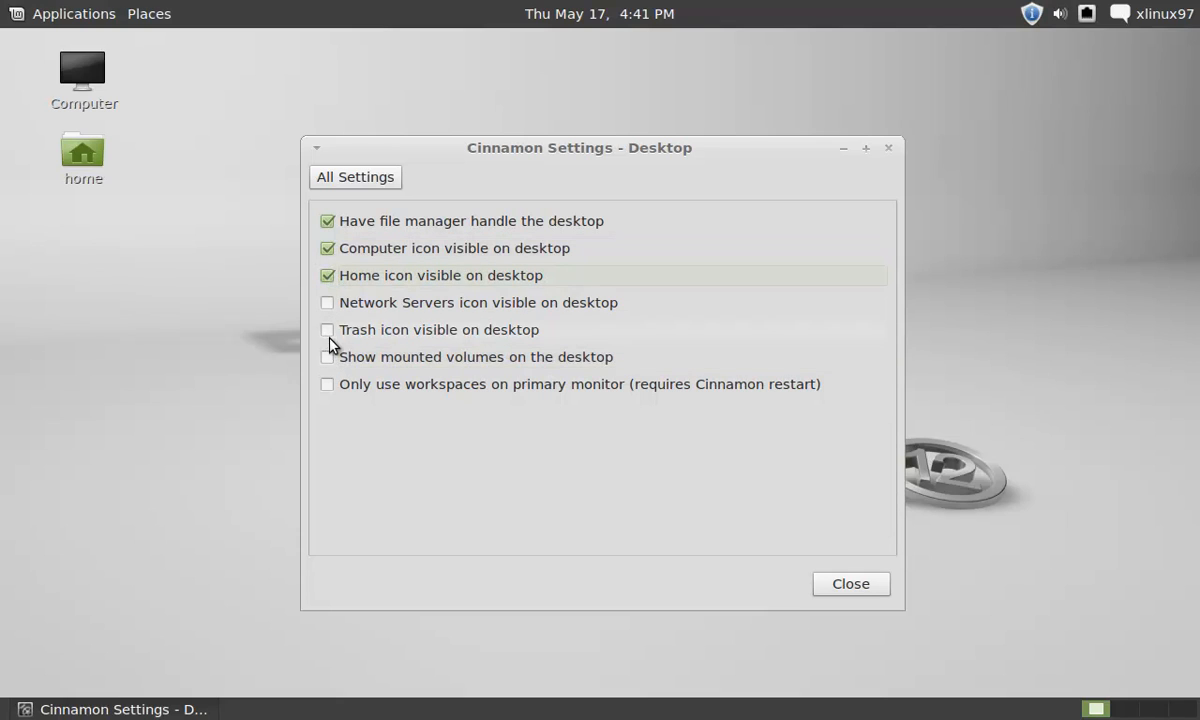
Step: Turn off 'Computer icon visible on desktop' so the desktop shows only wallpaper
click(328, 356)
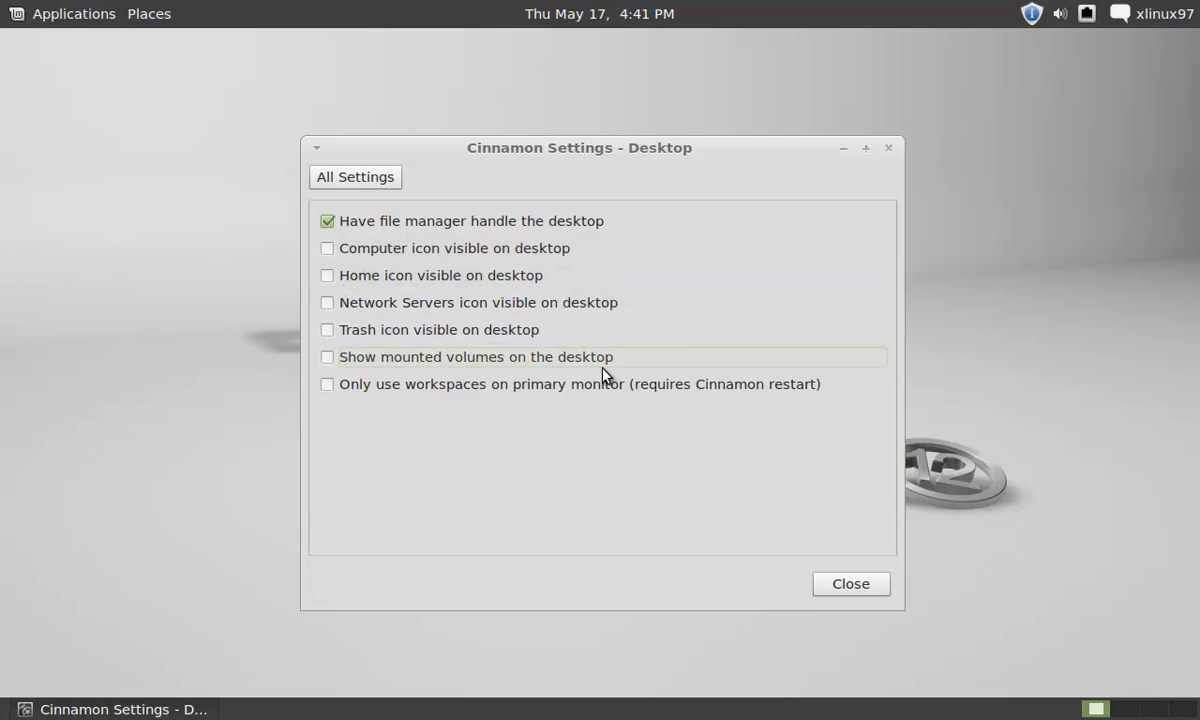
mouse_move(684, 432)
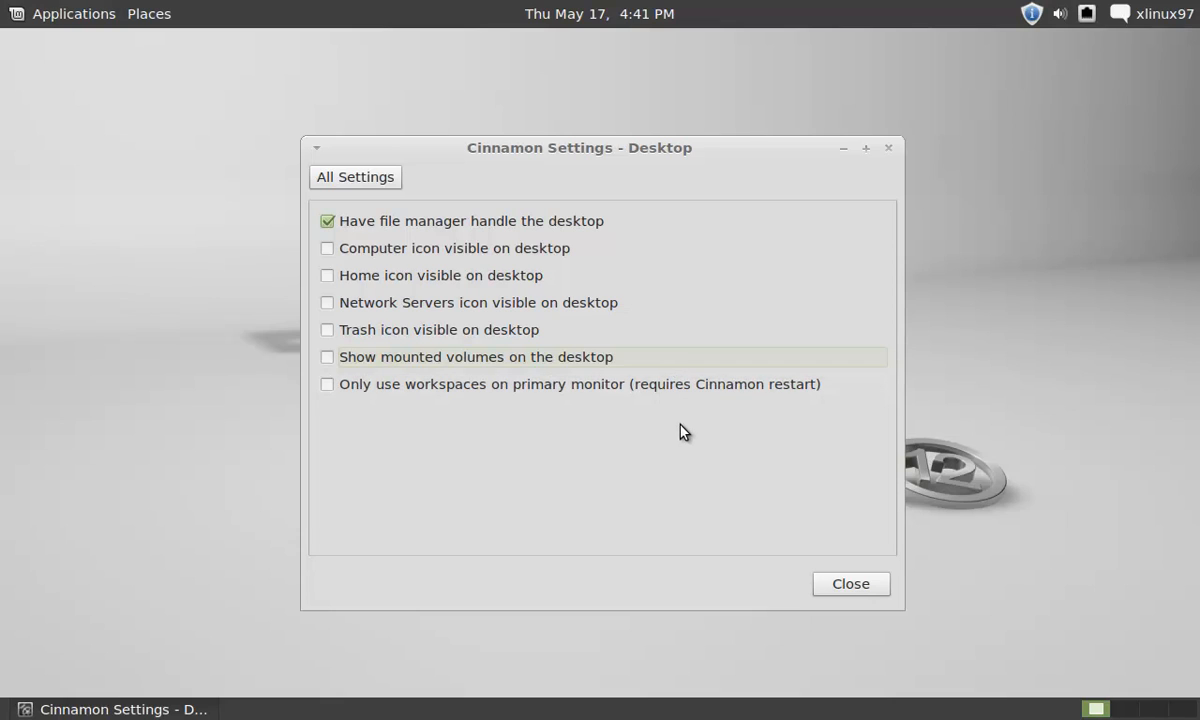